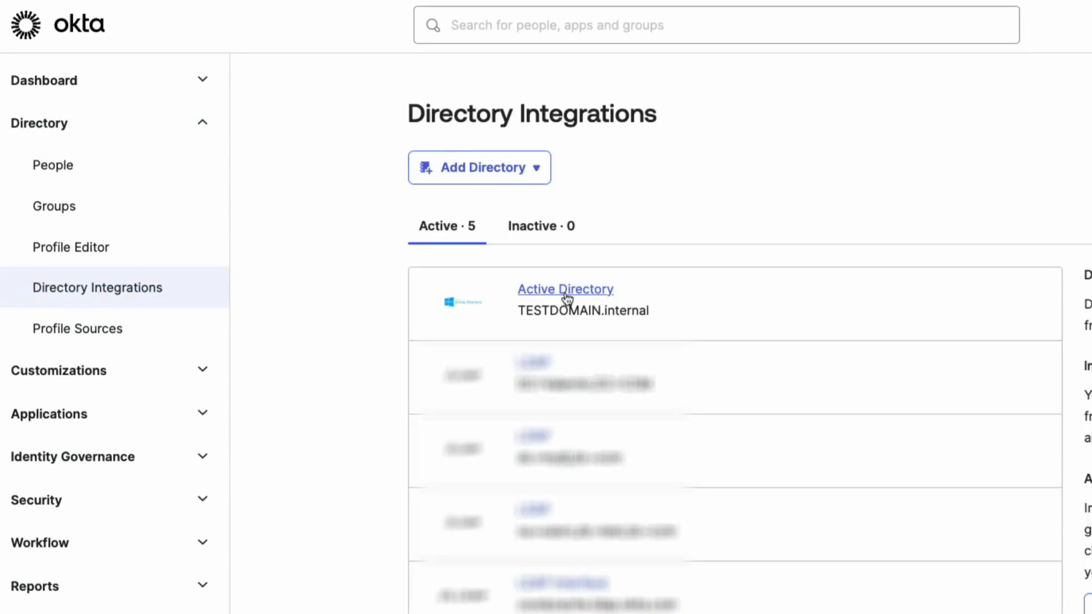
Step: Open the TESTDOMAIN.internal Active Directory integration's To Okta provisioning settings
{"action": "left_click", "coordinate": [564, 288]}
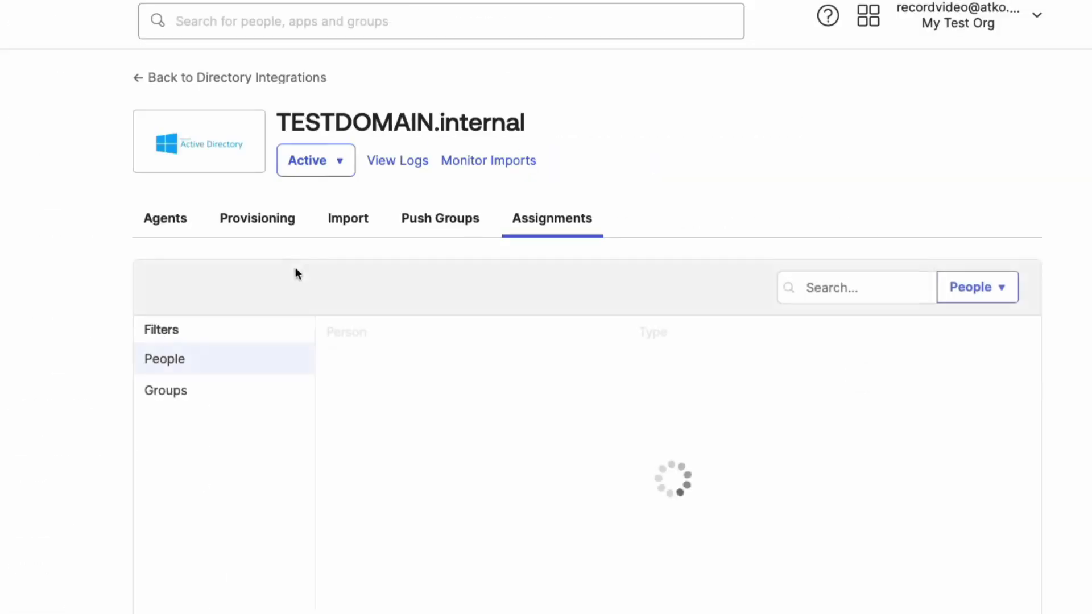
{"action": "left_click", "coordinate": [257, 218]}
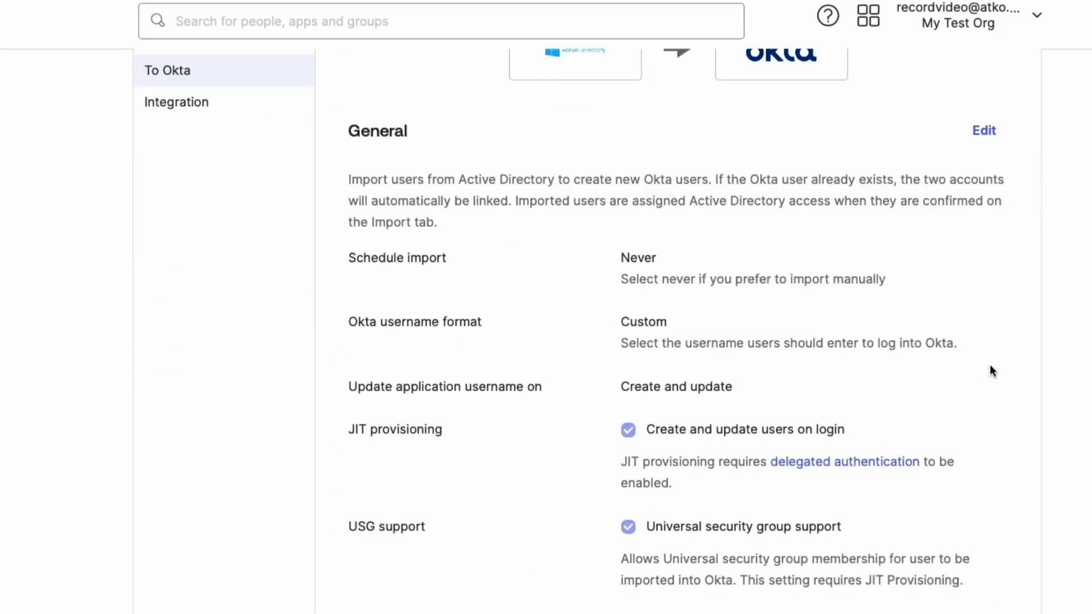
Step: Edit the General import settings and inspect the custom Okta username format expression
{"action": "left_click", "coordinate": [982, 130]}
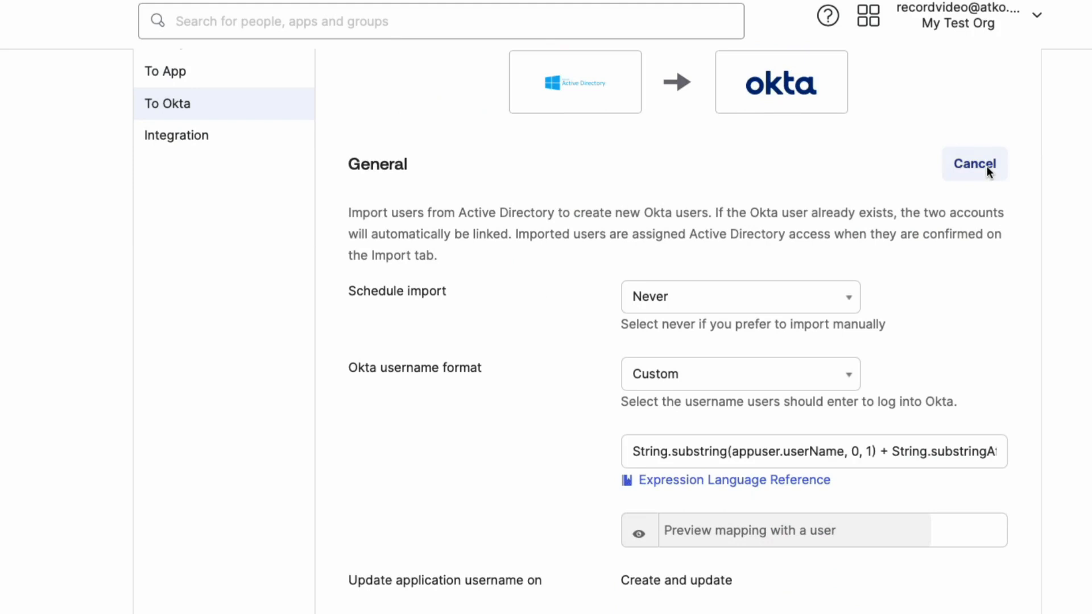
{"action": "mouse_move", "coordinate": [512, 375]}
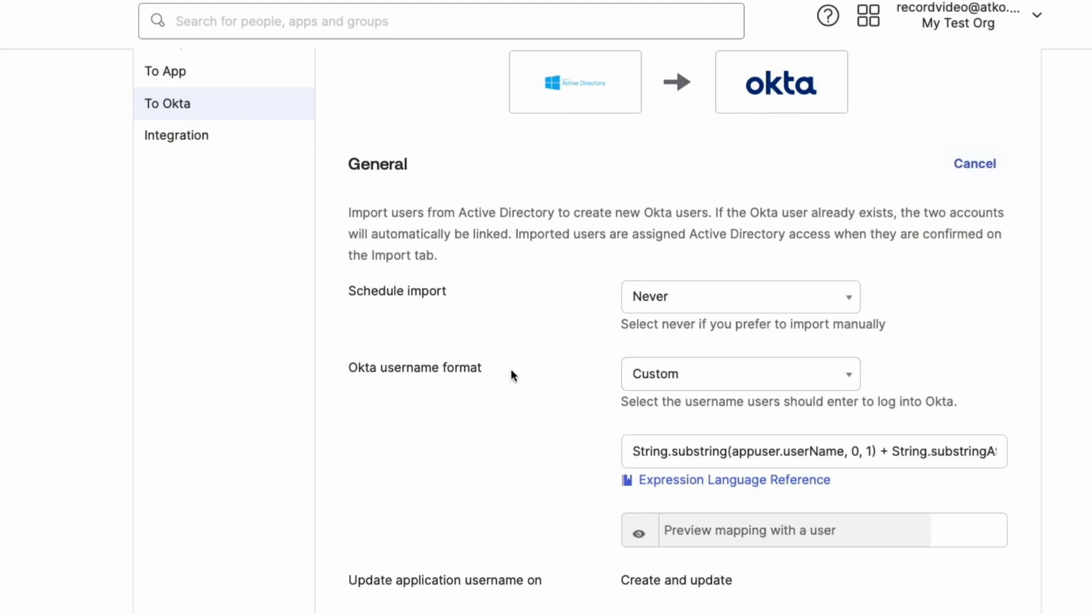
{"action": "mouse_move", "coordinate": [489, 370]}
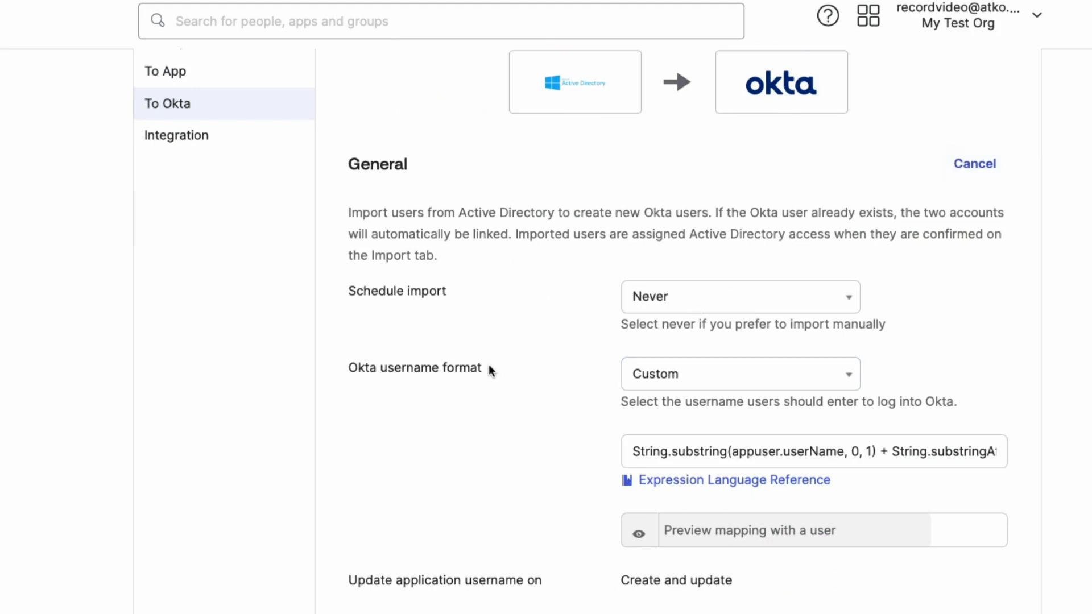
{"action": "left_click", "coordinate": [738, 374]}
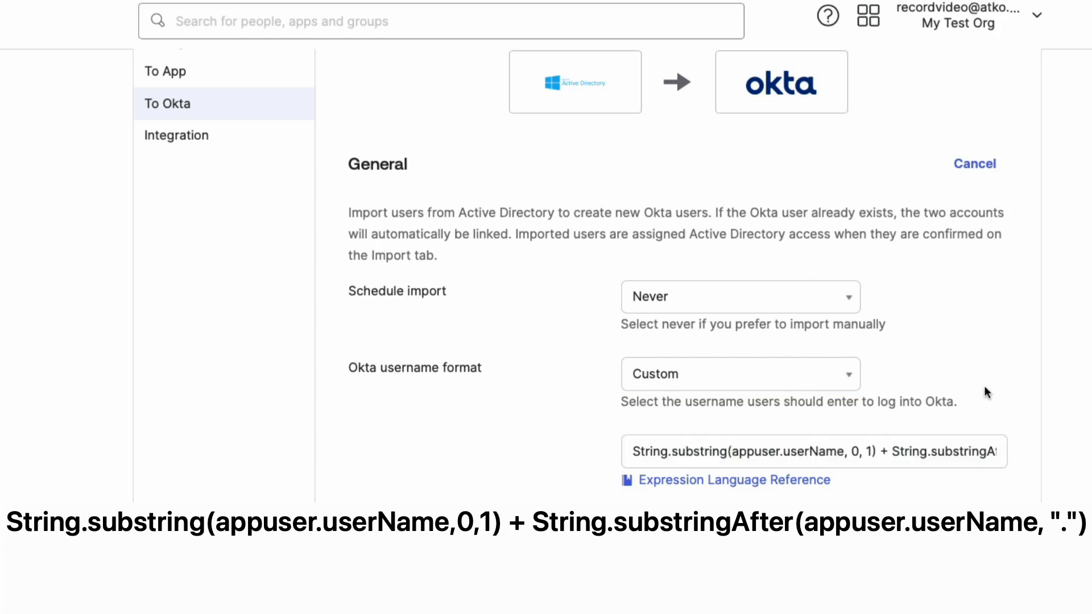
{"action": "mouse_move", "coordinate": [965, 439]}
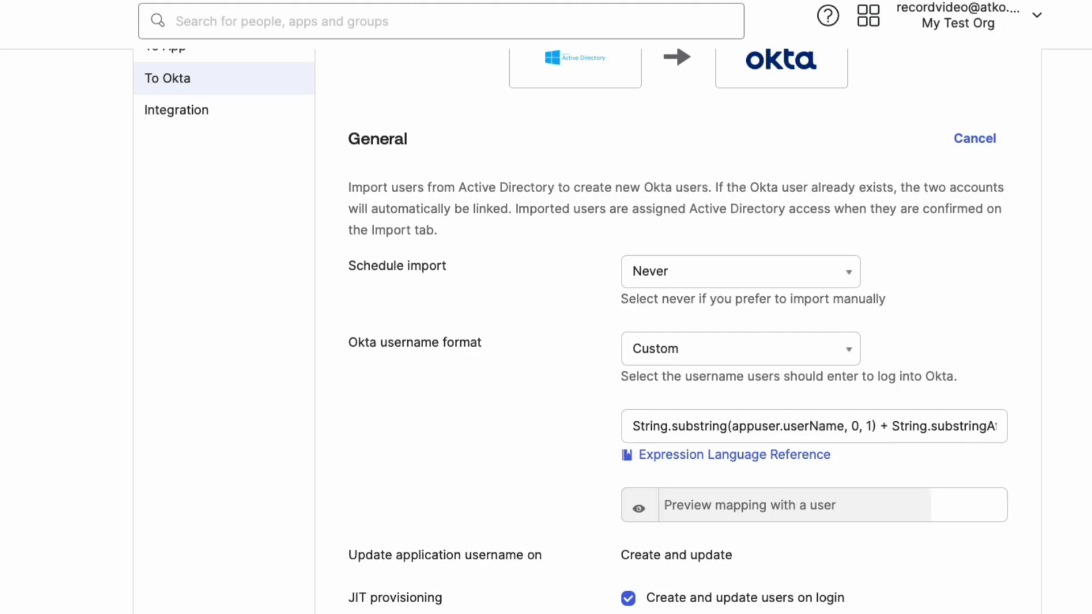
{"action": "mouse_move", "coordinate": [739, 478]}
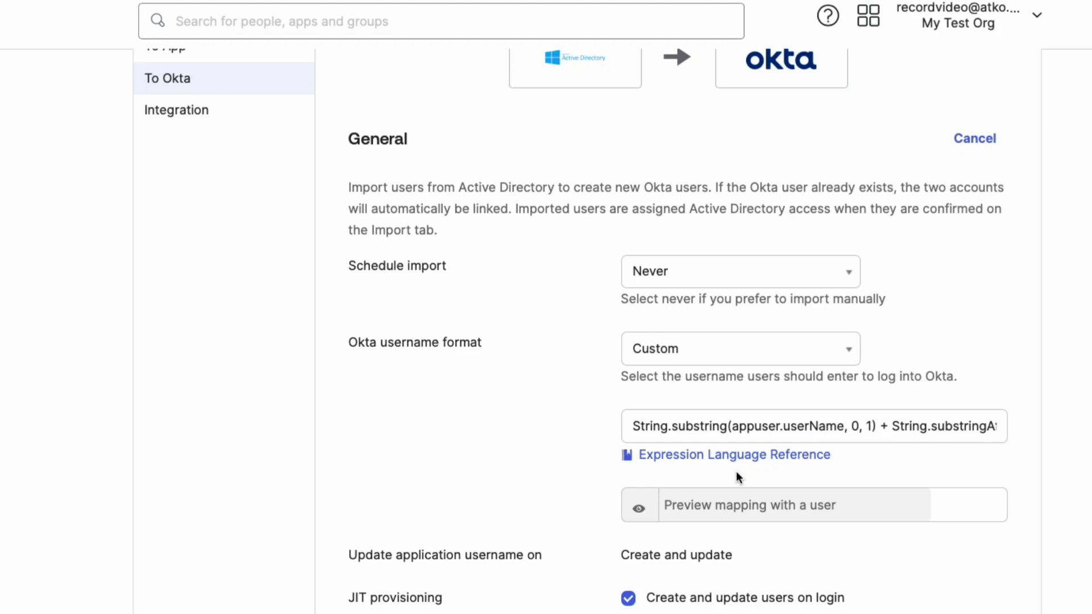
{"action": "left_click", "coordinate": [766, 426]}
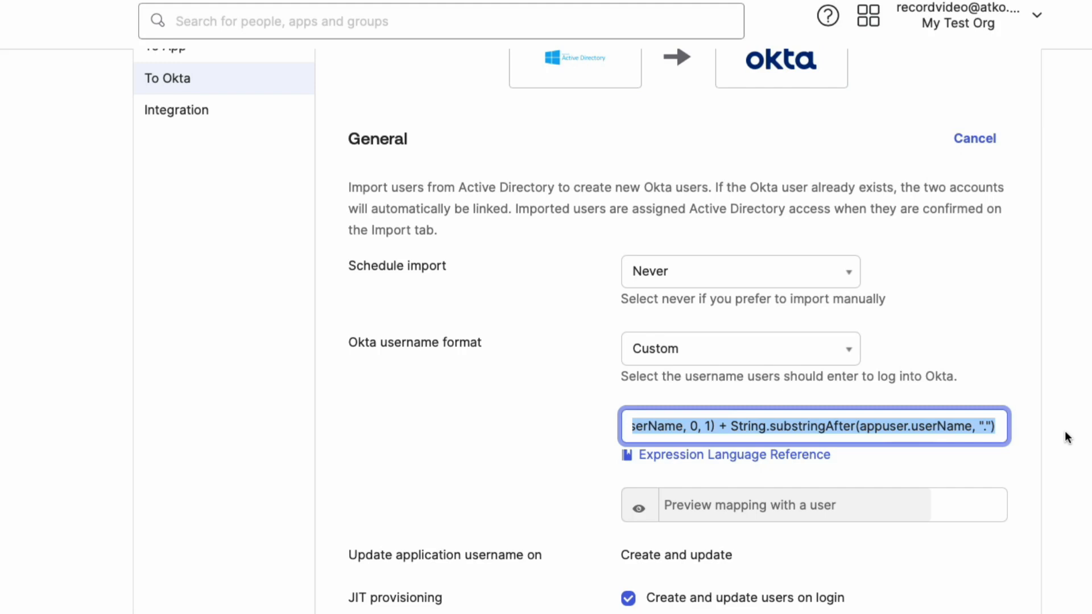
Step: Preview the username mapping by searching for users matching 'doe'
{"action": "scroll", "scroll_direction": "down", "scroll_amount": 3}
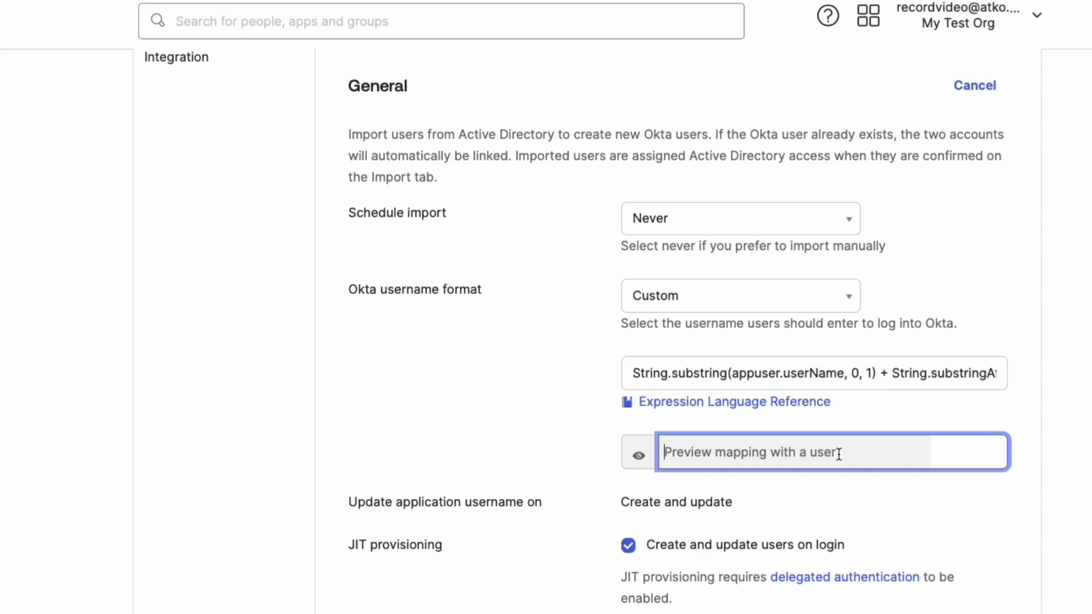
{"action": "type", "text": "doe"}
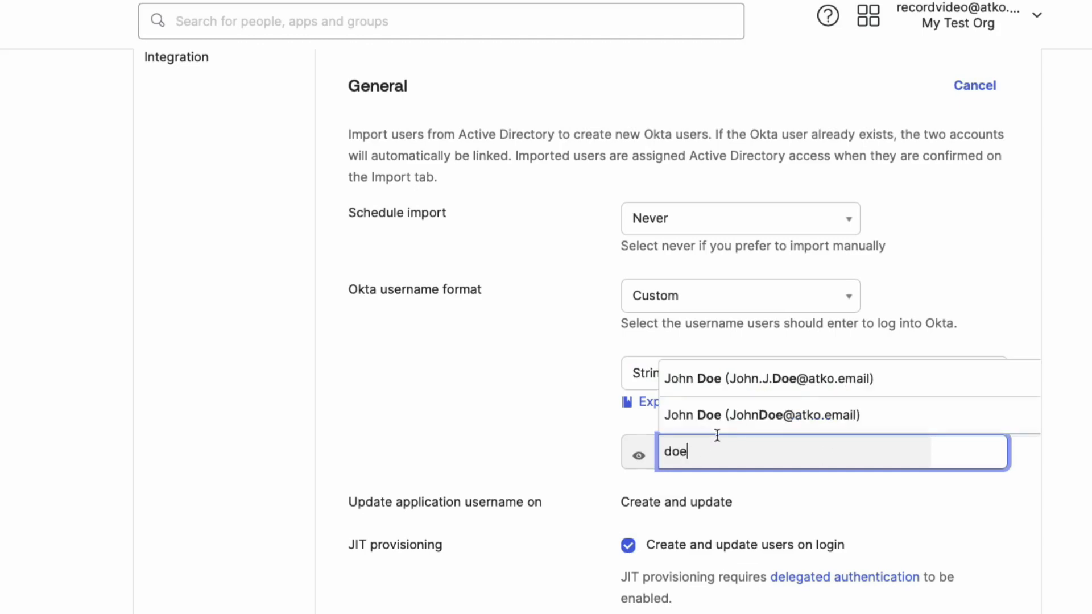
{"action": "scroll", "scroll_direction": "down", "scroll_amount": 3}
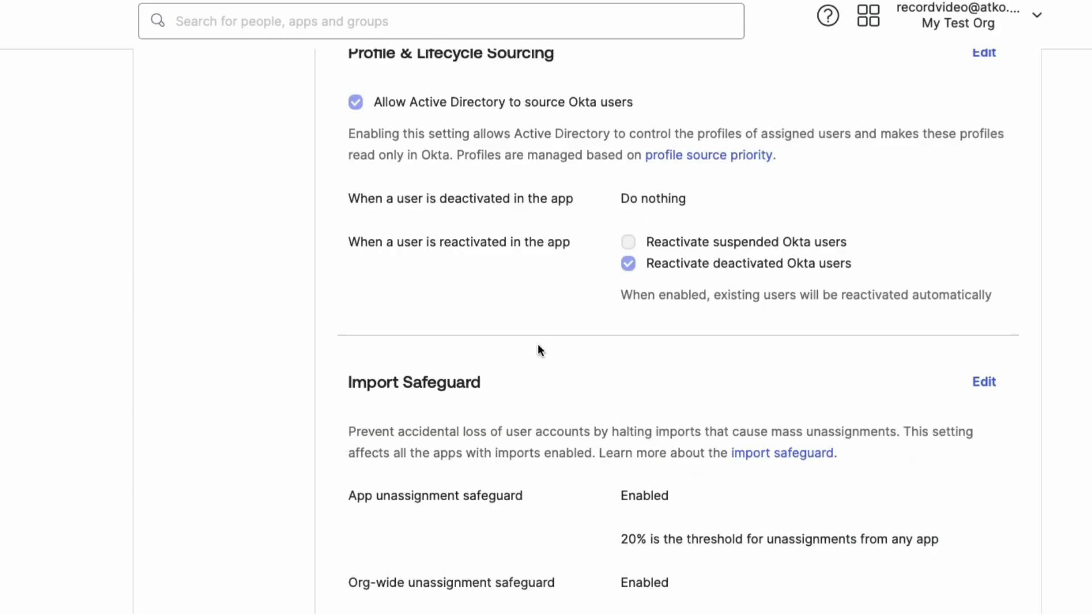
Step: Force Sync Okta attribute mappings from Active Directory, then view the integration's assigned people
{"action": "scroll", "scroll_direction": "down", "scroll_amount": 3}
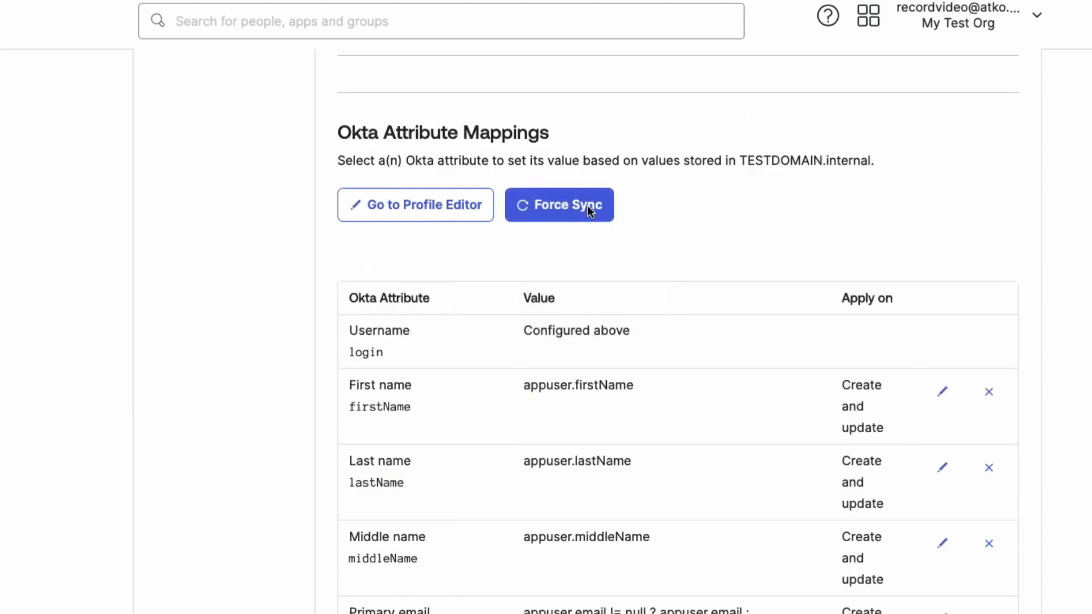
{"action": "mouse_move", "coordinate": [559, 204]}
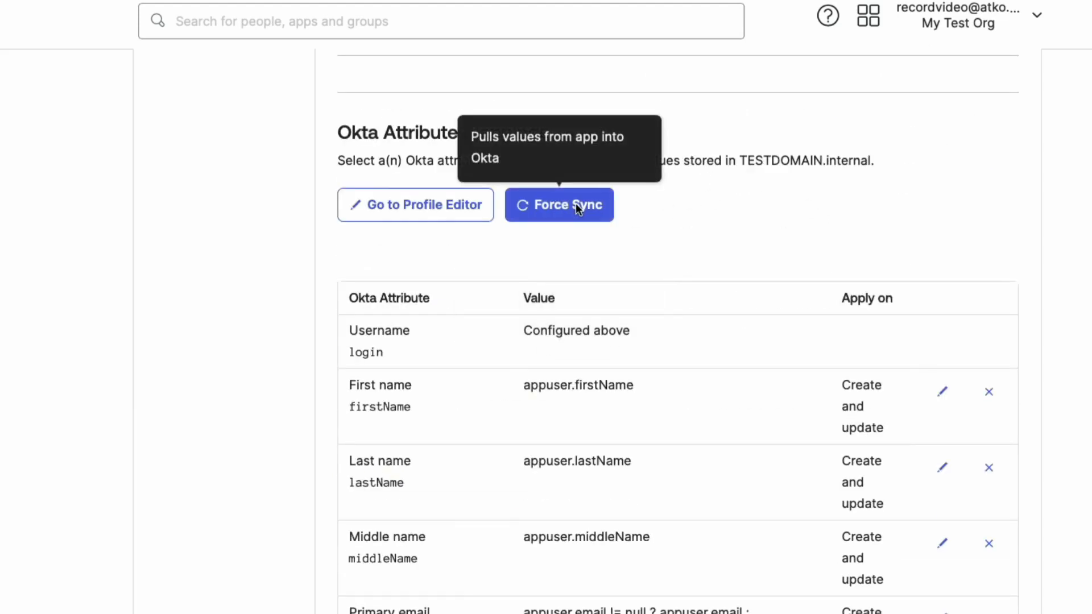
{"action": "left_click", "coordinate": [559, 205]}
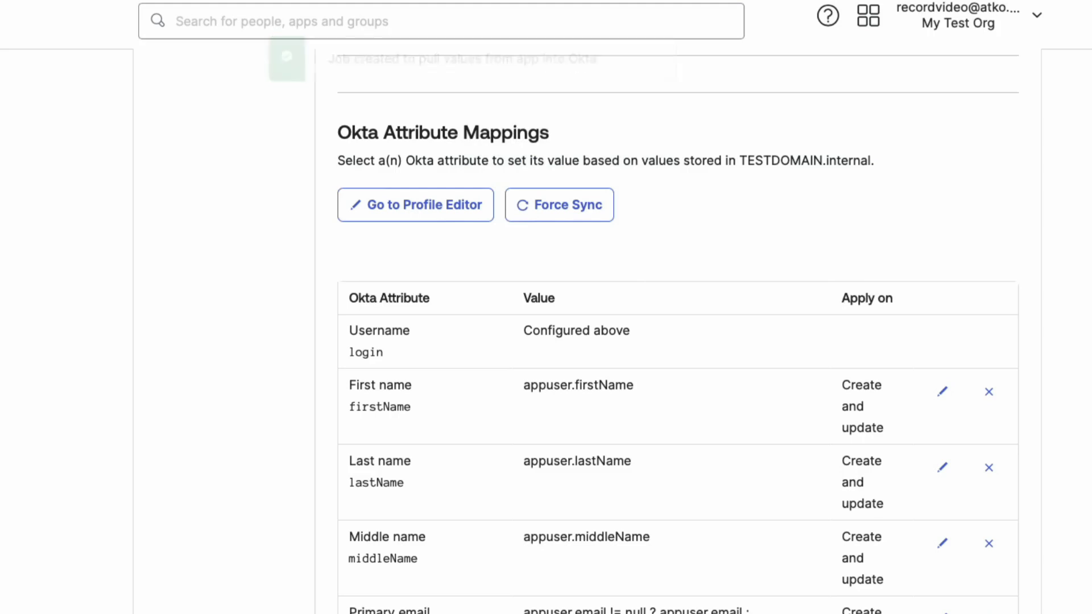
{"action": "left_click", "coordinate": [551, 218]}
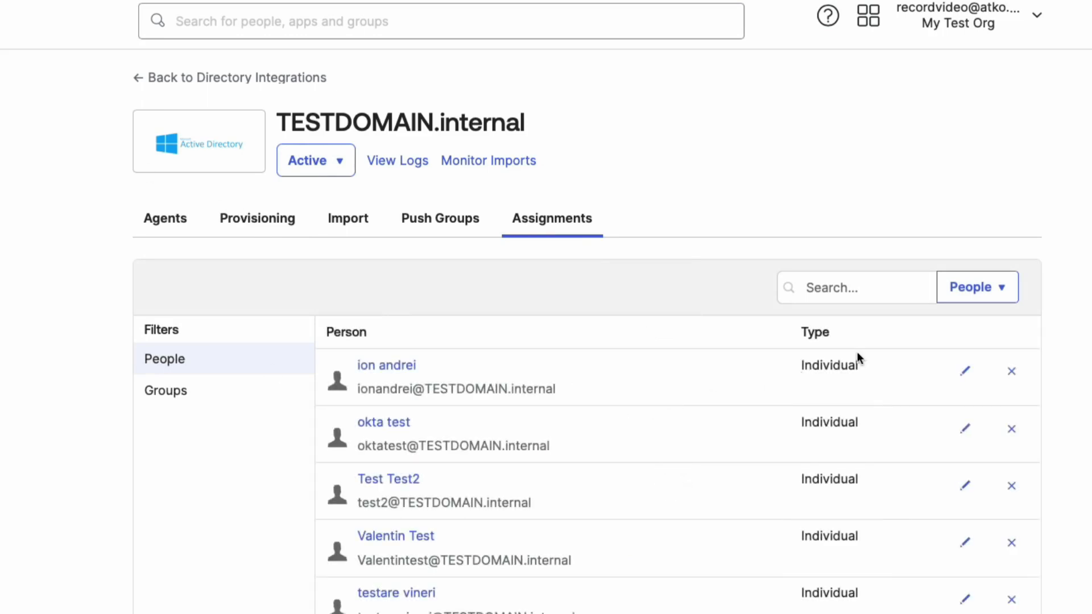
Step: Filter assignments to 'doe' and highlight the individual John Doe's first-initial.lastname username
{"action": "type", "text": "doe"}
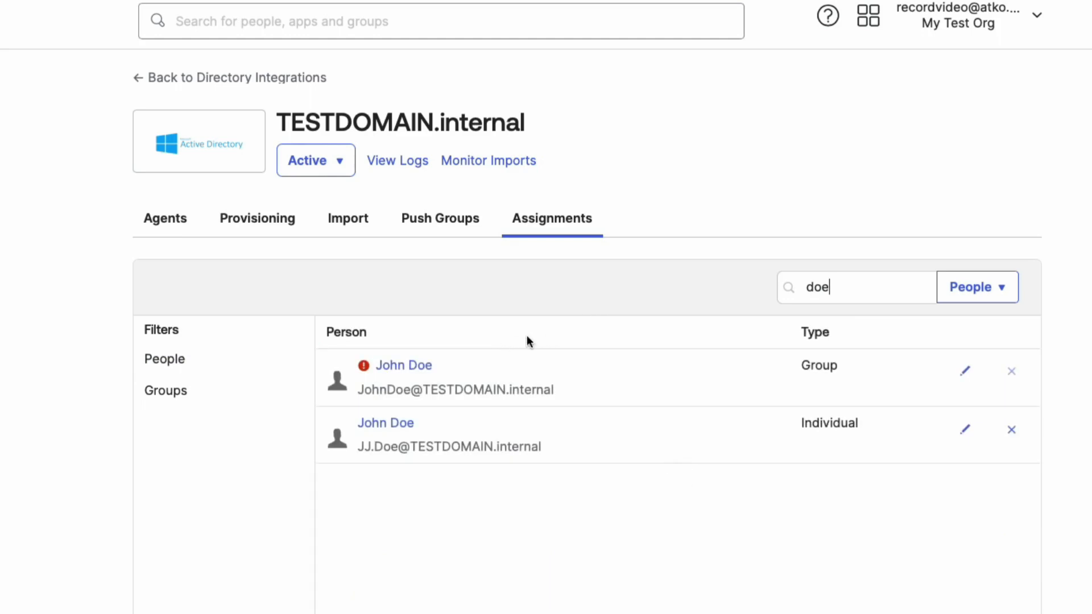
{"action": "double_click", "coordinate": [448, 447]}
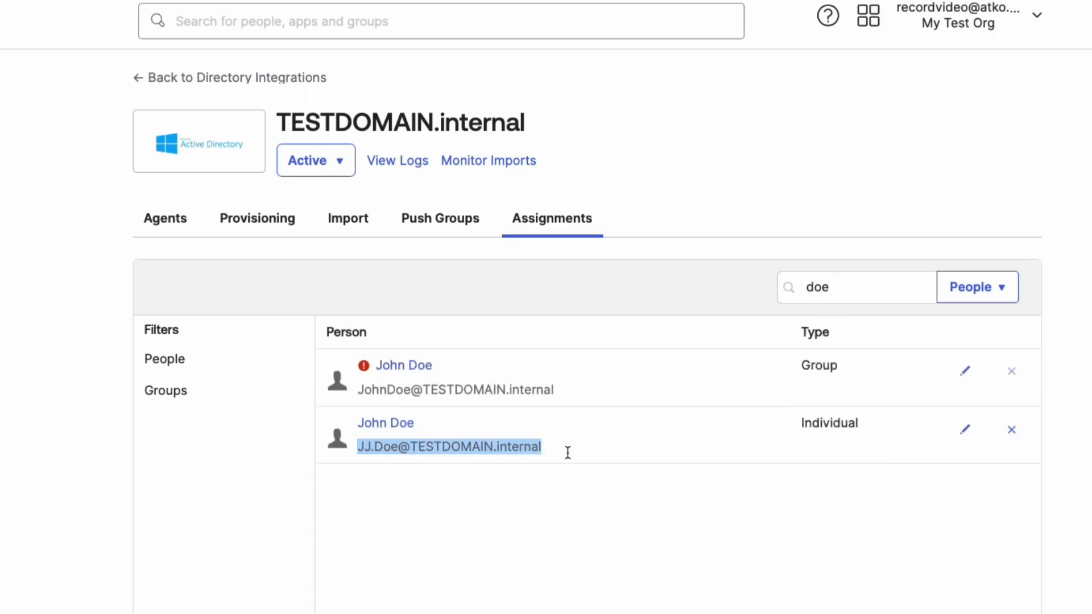